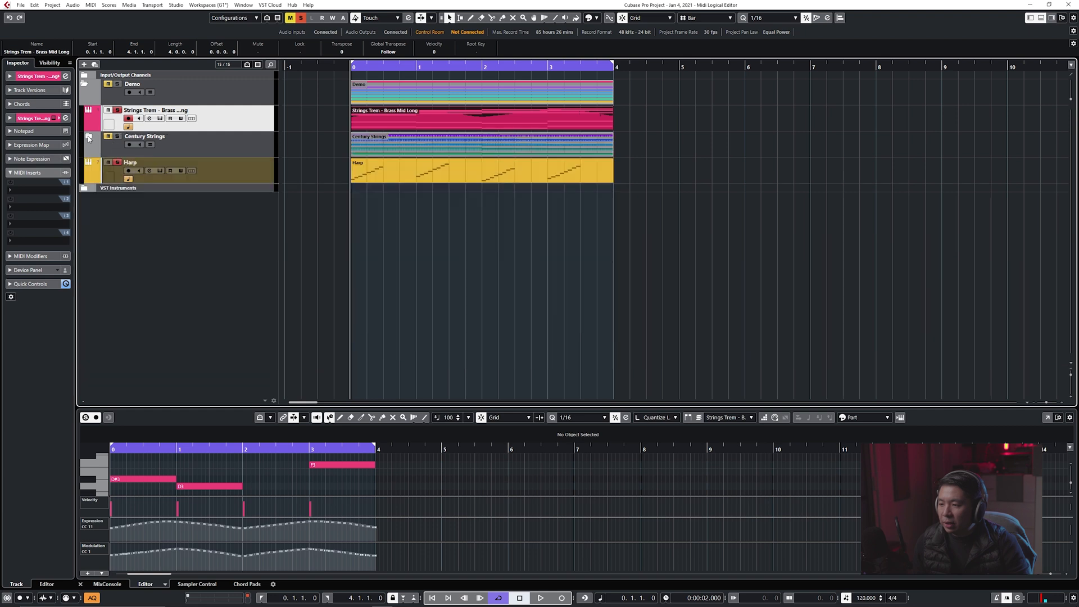
{"action": "mouse_move", "coordinate": [278, 118]}
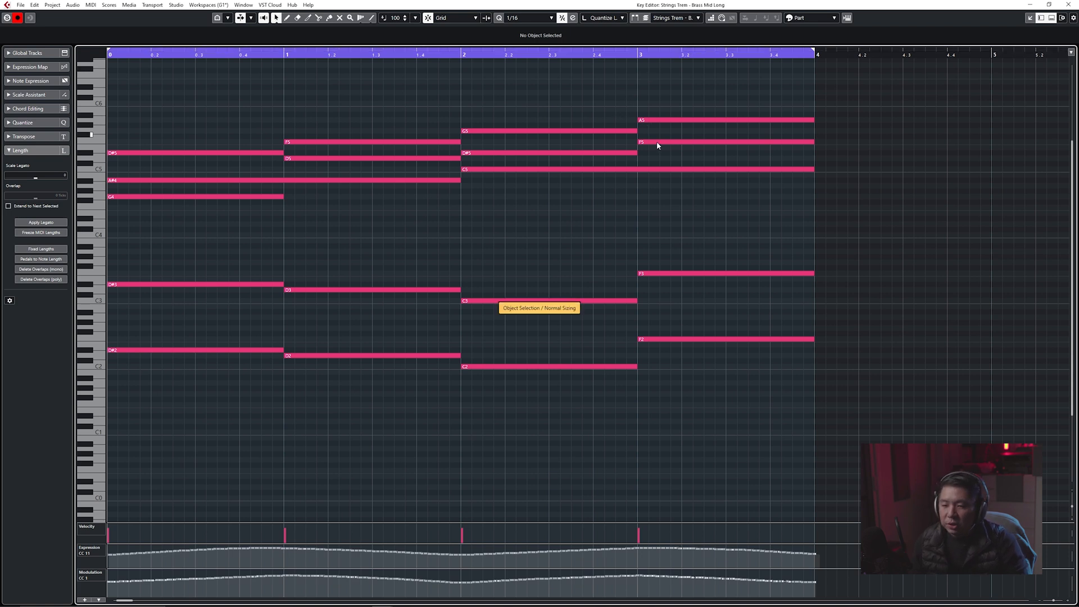
{"action": "mouse_move", "coordinate": [235, 103]}
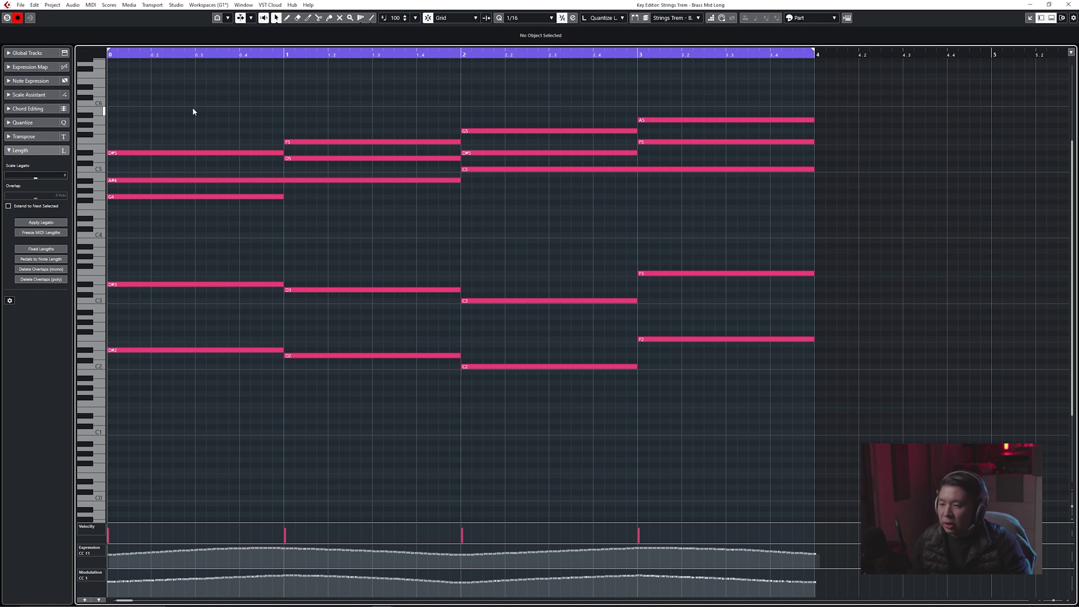
{"action": "mouse_move", "coordinate": [321, 107]}
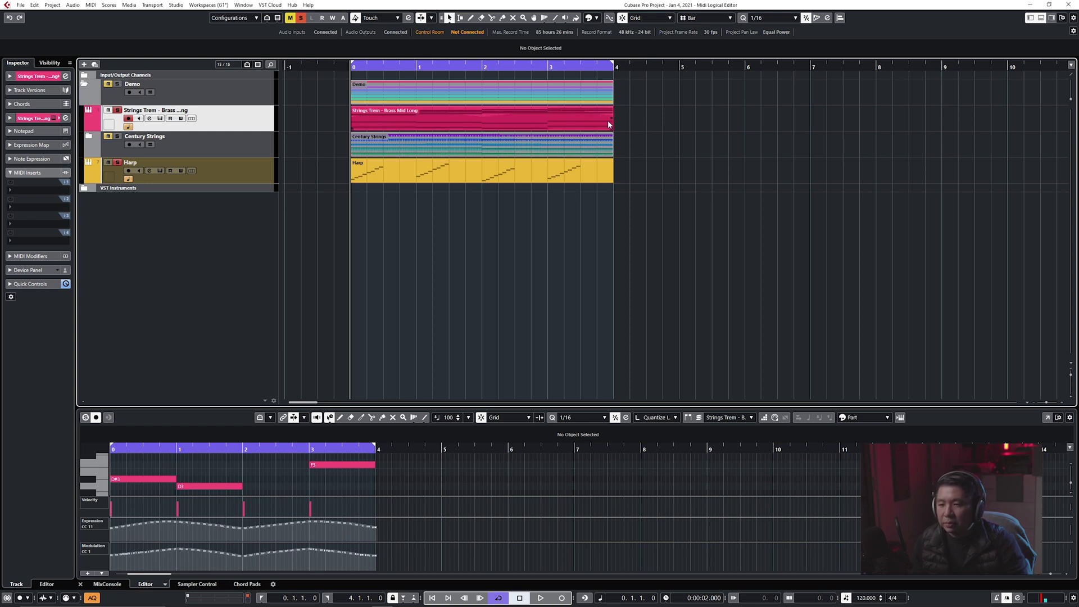
{"action": "mouse_move", "coordinate": [550, 115]}
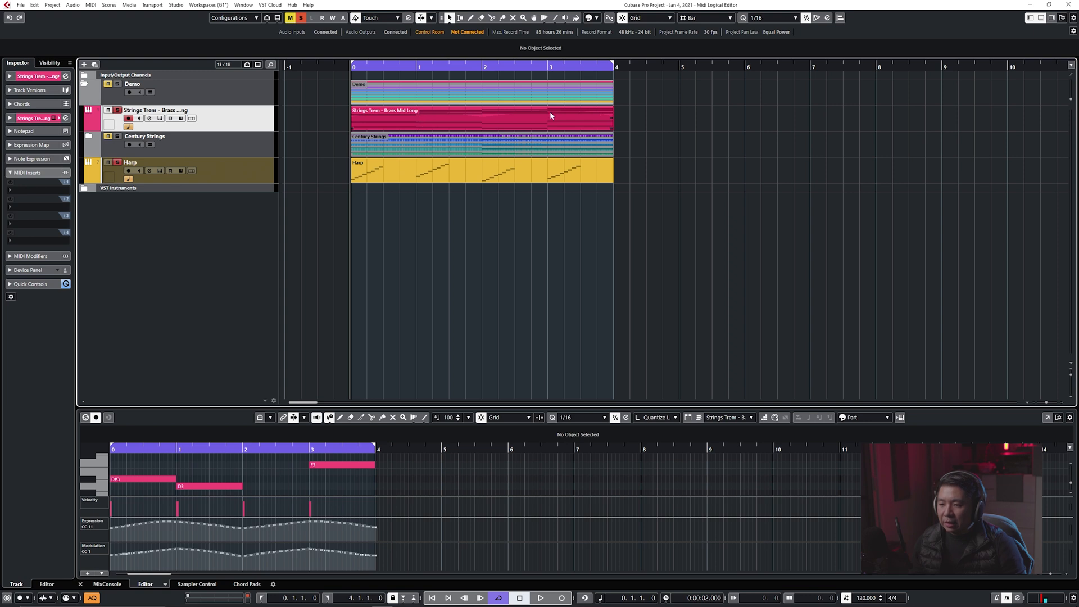
{"action": "mouse_move", "coordinate": [606, 124]}
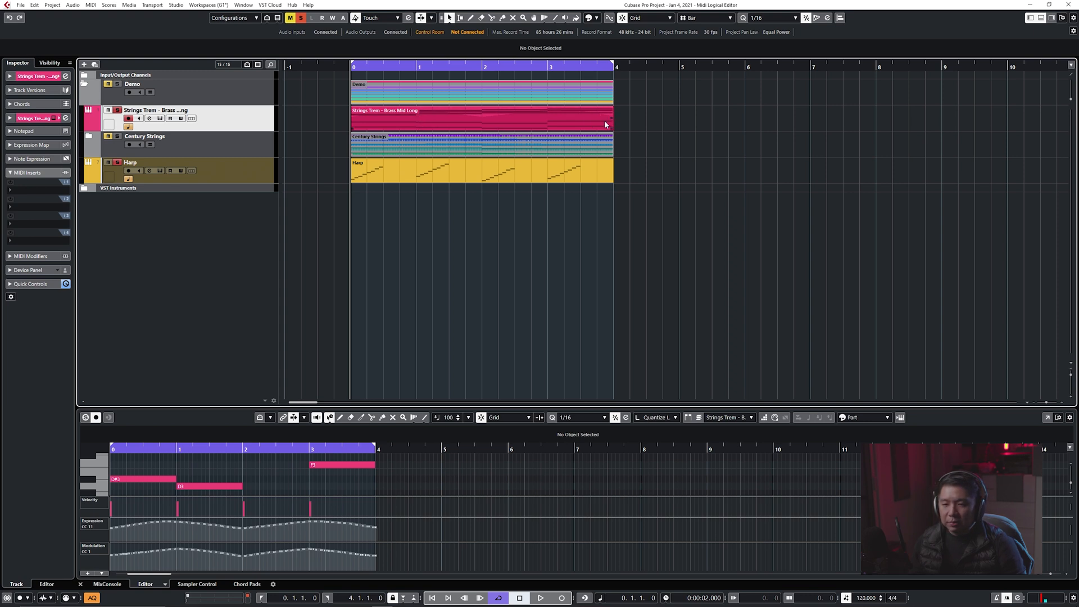
- Enable Time-Stretch sizing and apply the half tempo logical preset to the chords
{"action": "left_click", "coordinate": [448, 17]}
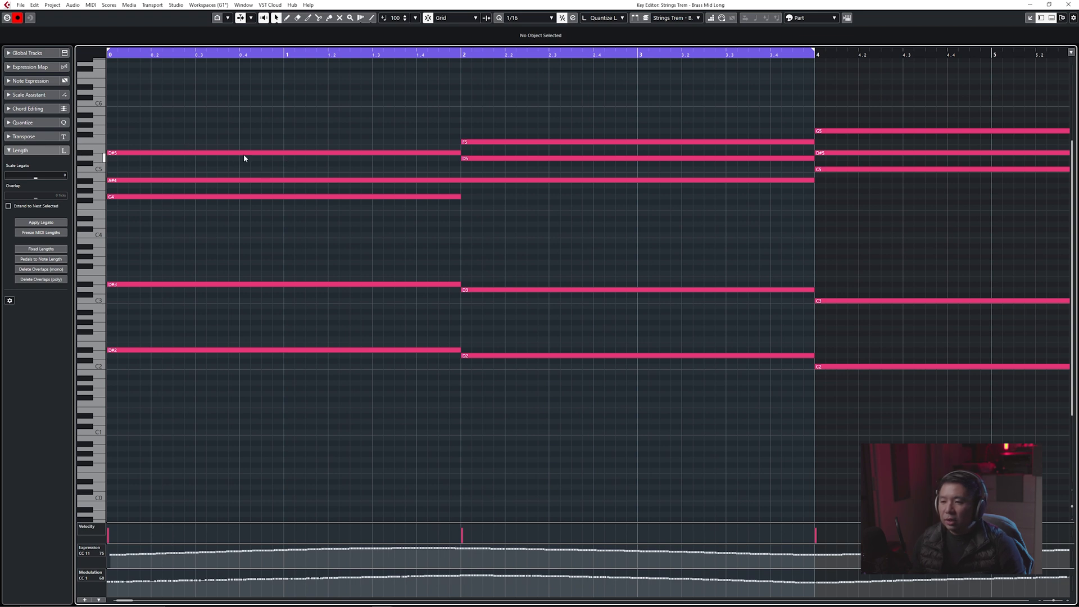
{"action": "mouse_move", "coordinate": [436, 281]}
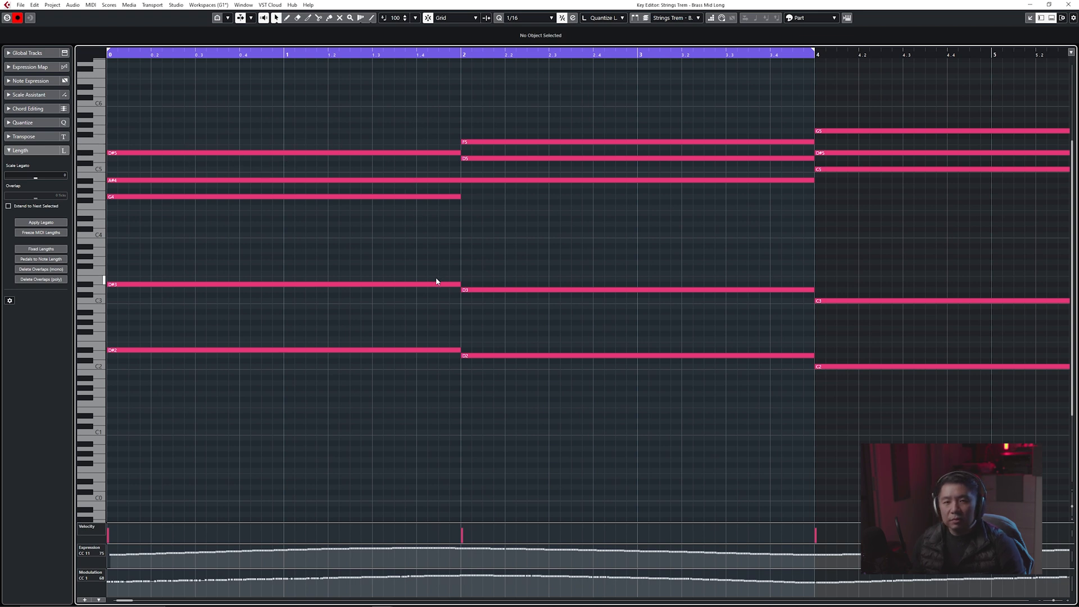
{"action": "mouse_move", "coordinate": [498, 586]}
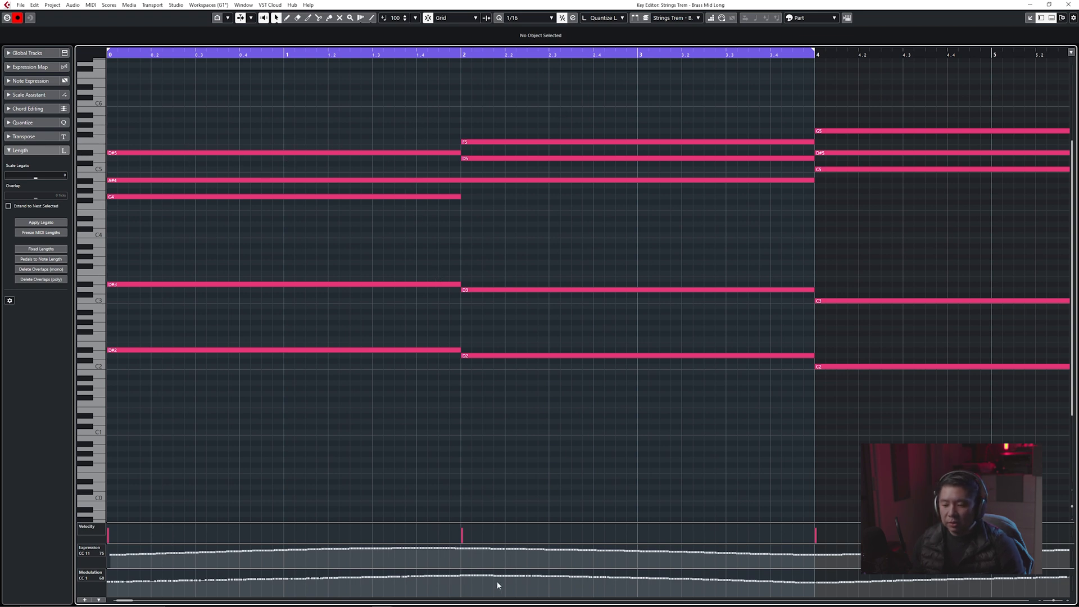
{"action": "mouse_move", "coordinate": [344, 551]}
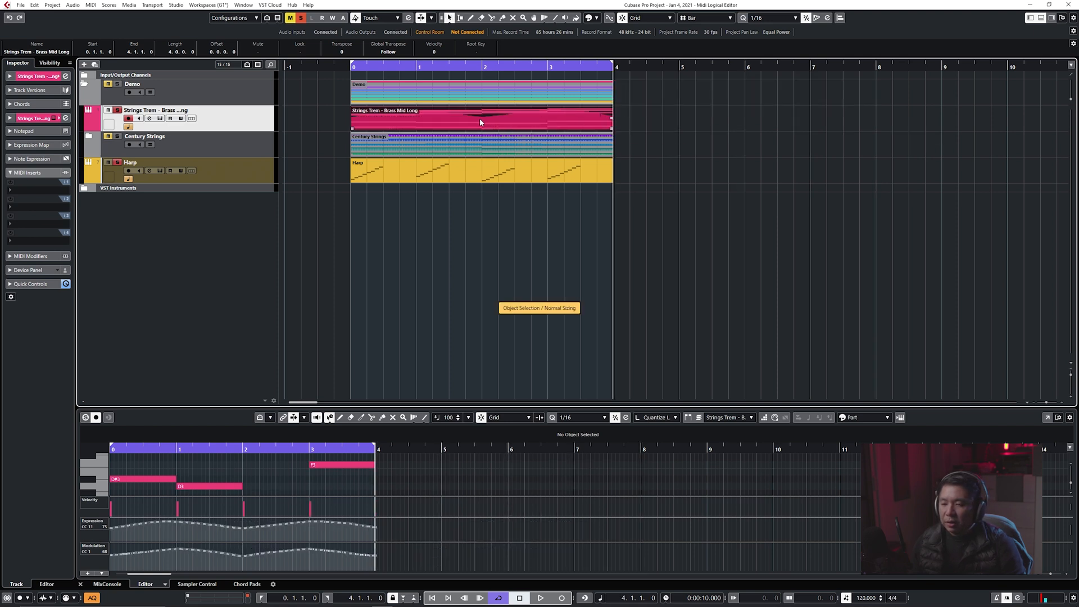
{"action": "left_click", "coordinate": [90, 5]}
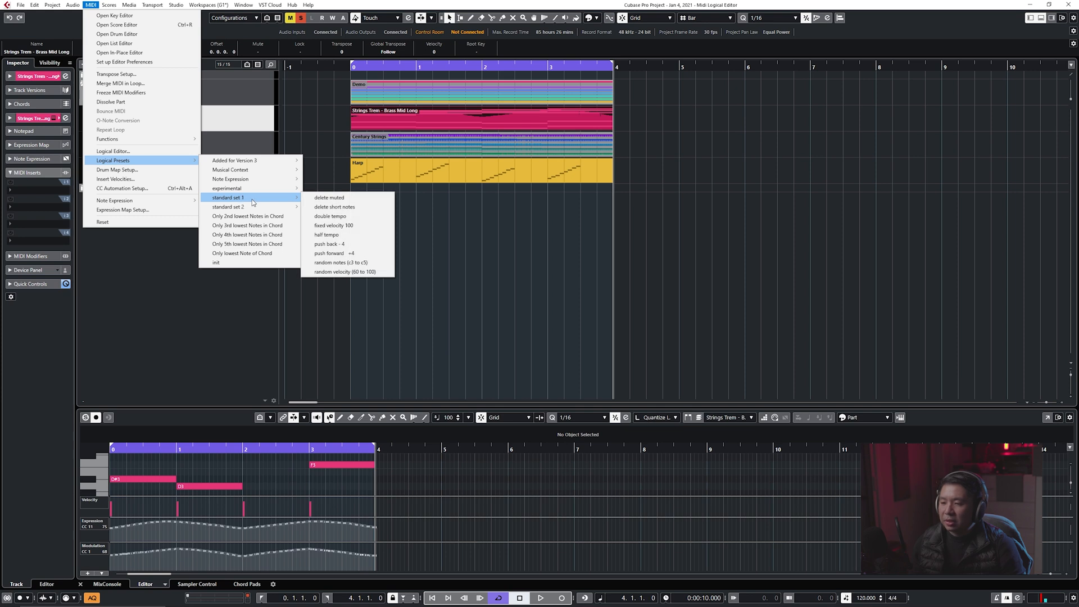
{"action": "mouse_move", "coordinate": [330, 216]}
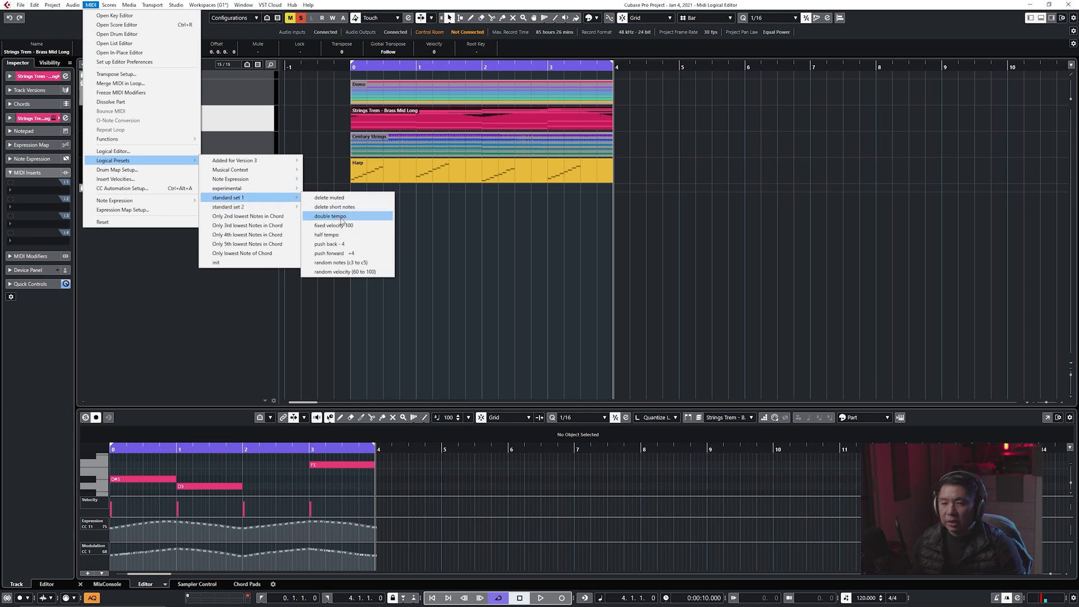
{"action": "mouse_move", "coordinate": [335, 235]}
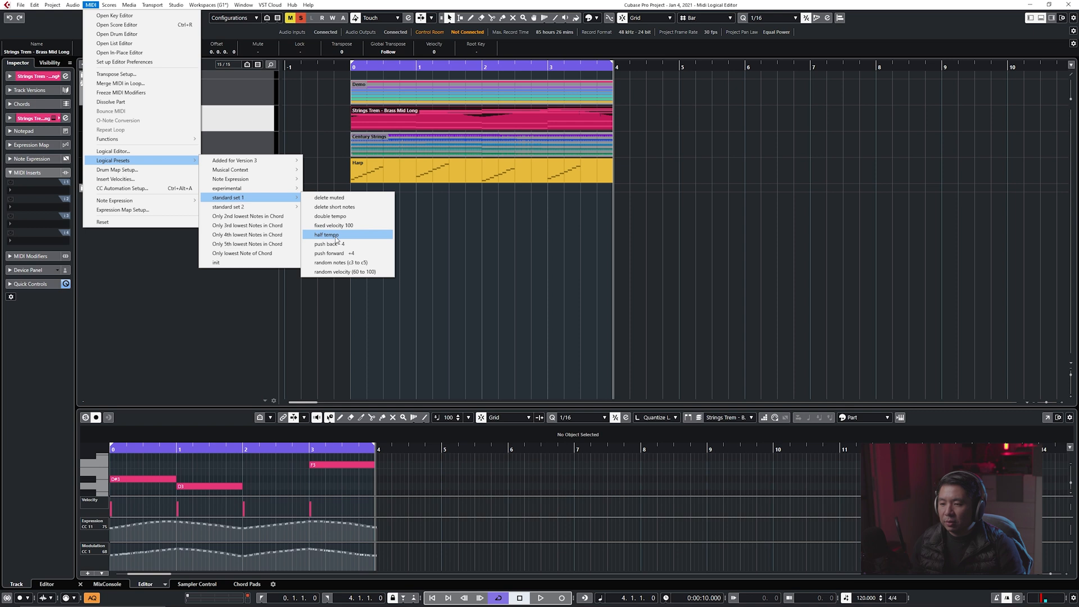
{"action": "mouse_move", "coordinate": [329, 244]}
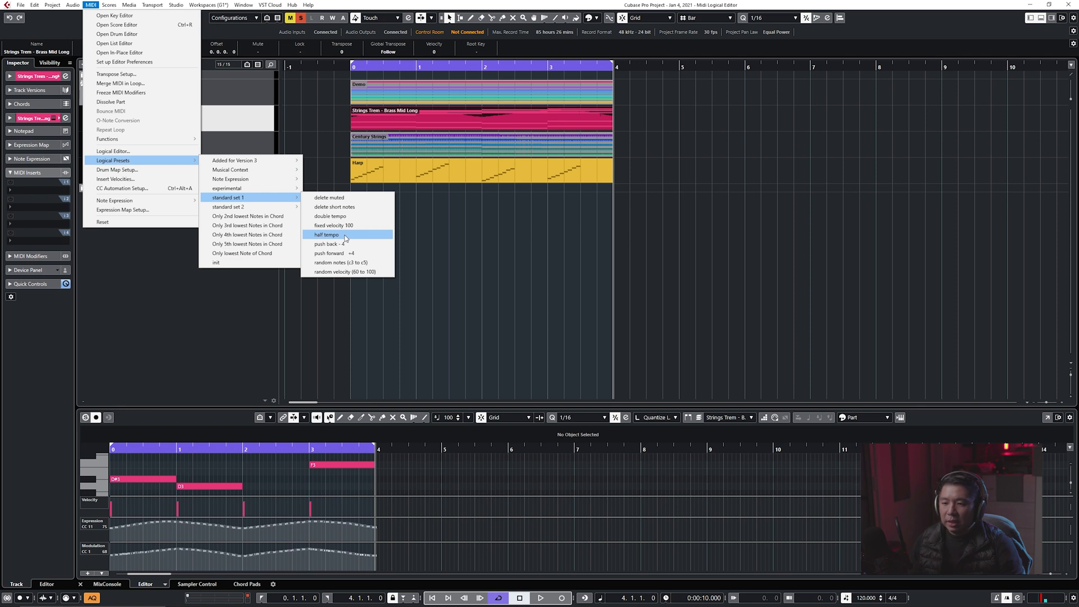
{"action": "left_click", "coordinate": [327, 234]}
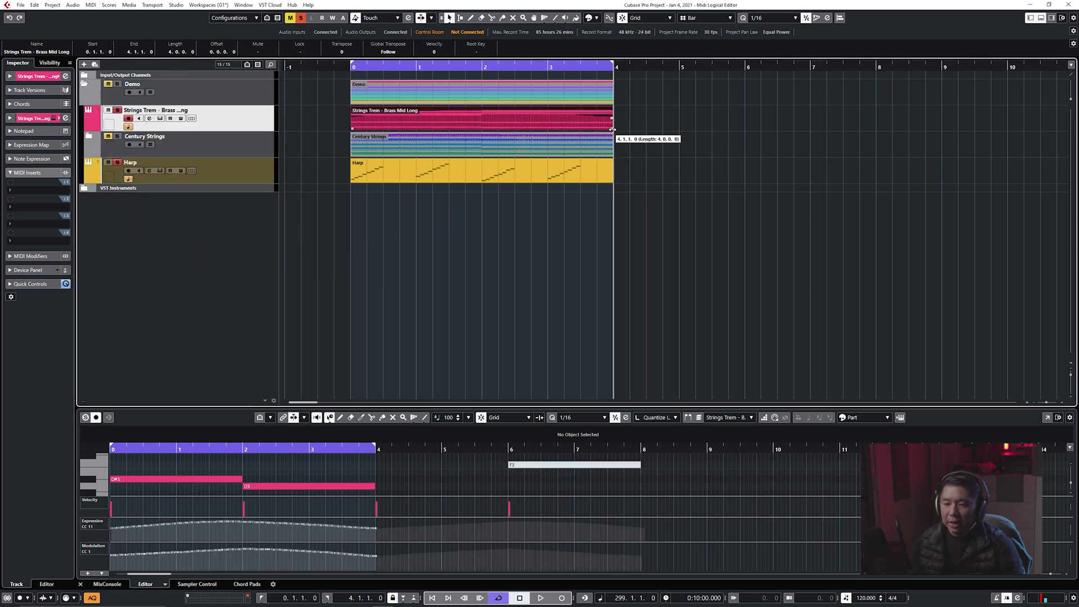
- Lengthen the Strings Trem part so it runs out to bar 8
{"action": "left_click_drag", "start_coordinate": [612, 123], "coordinate": [874, 124]}
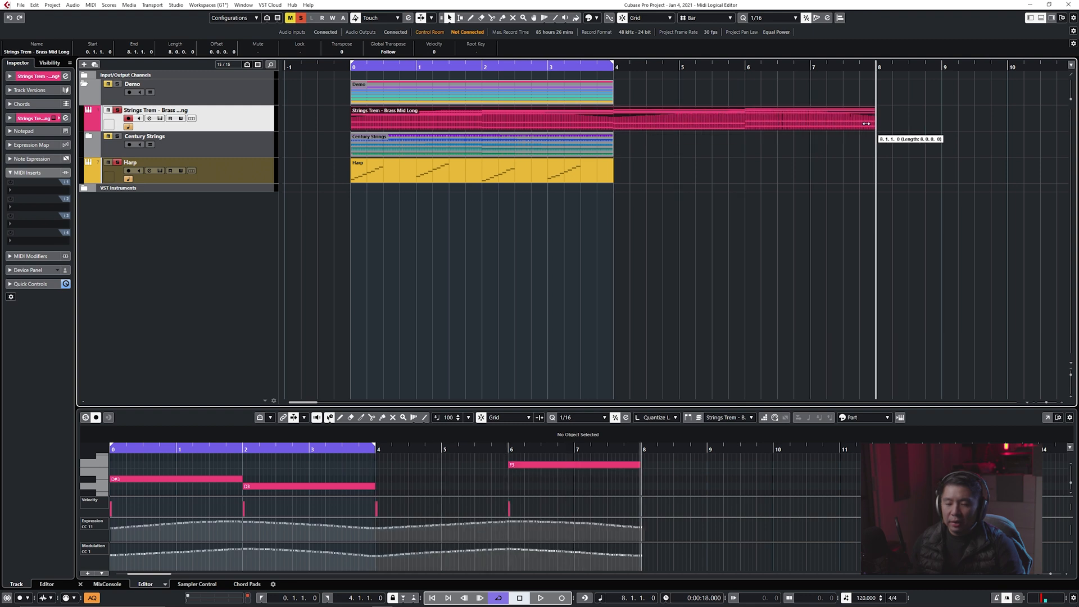
{"action": "left_click_drag", "start_coordinate": [872, 122], "coordinate": [932, 122]}
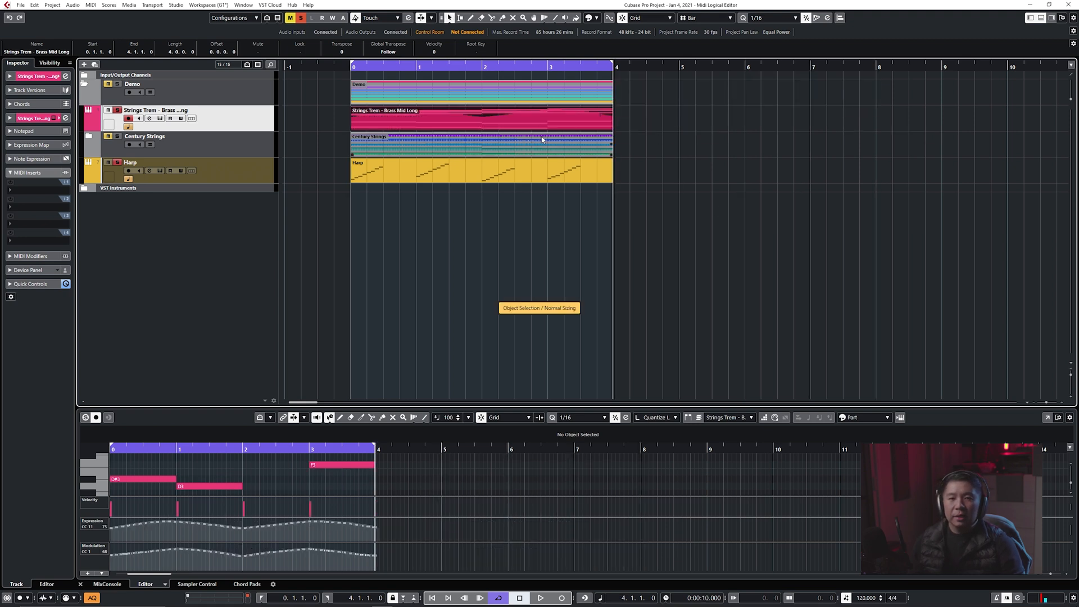
{"action": "mouse_move", "coordinate": [322, 142]}
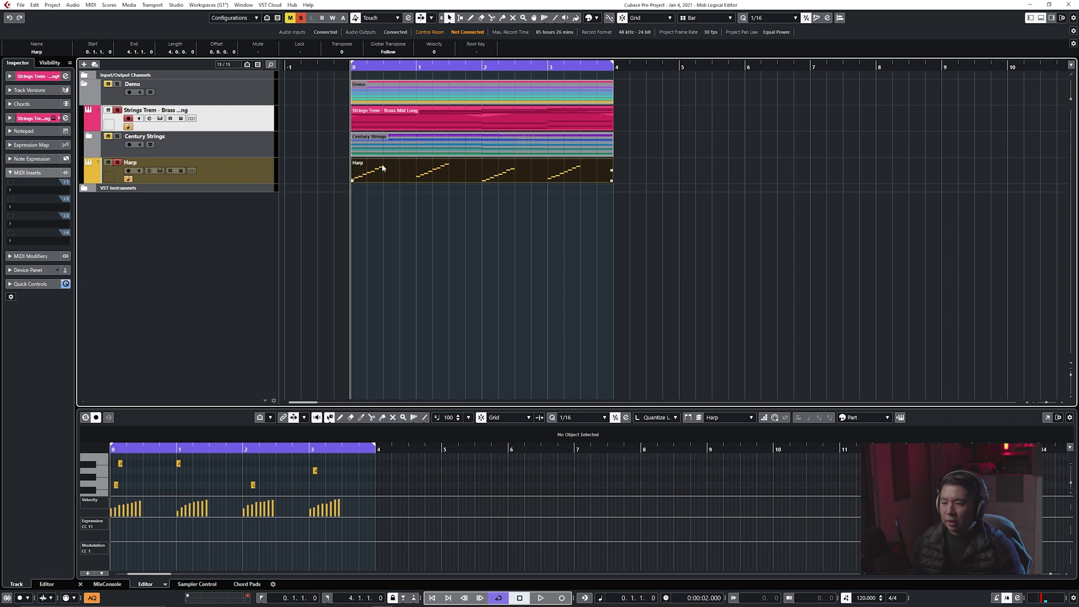
{"action": "mouse_move", "coordinate": [1047, 419]}
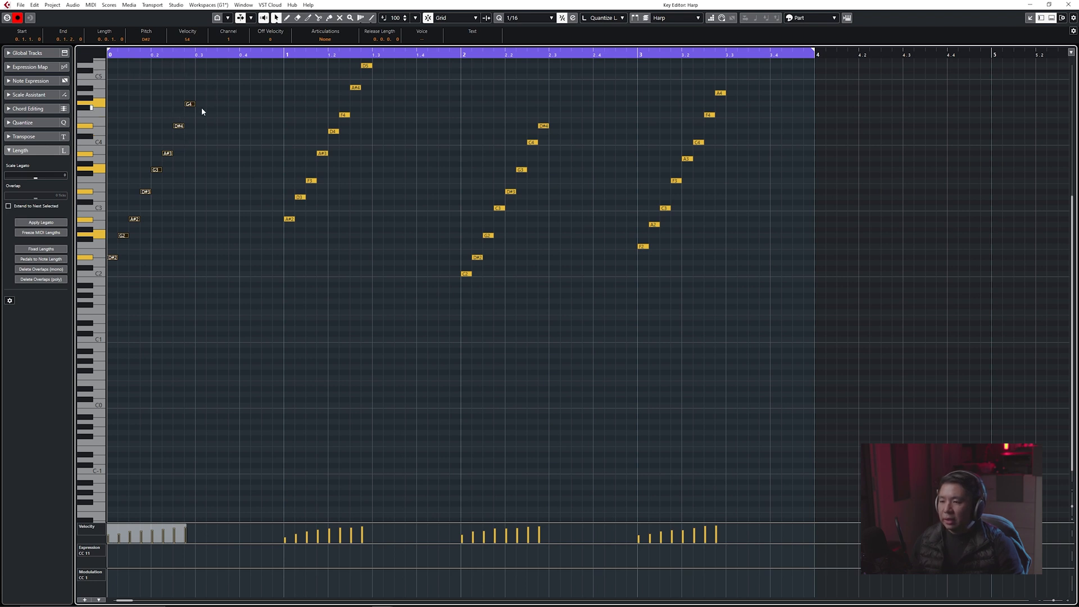
- Compress the first glissando into bar 1's first beat and reselect its notes
{"action": "left_click", "coordinate": [90, 5]}
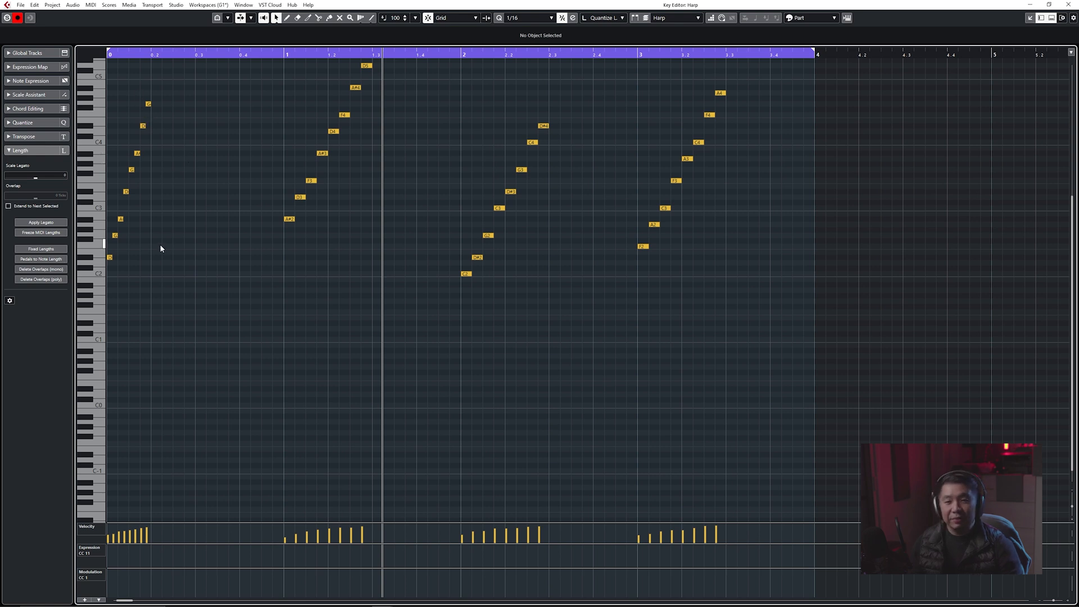
{"action": "left_click_drag", "start_coordinate": [107, 87], "coordinate": [188, 265]}
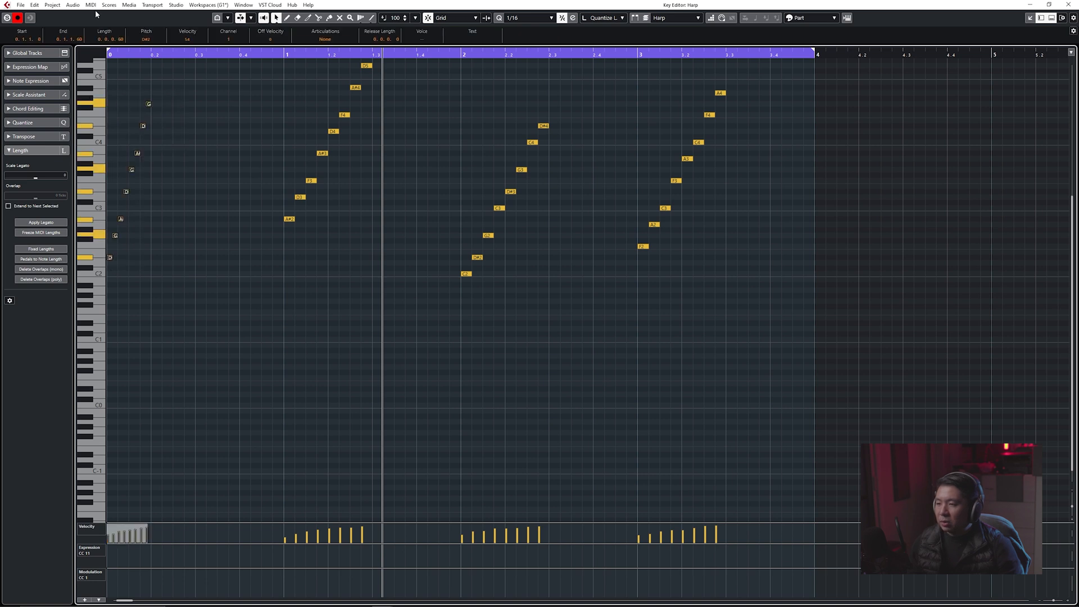
- Apply the half tempo logical preset to the first glissando, doubling its length
{"action": "left_click", "coordinate": [90, 4]}
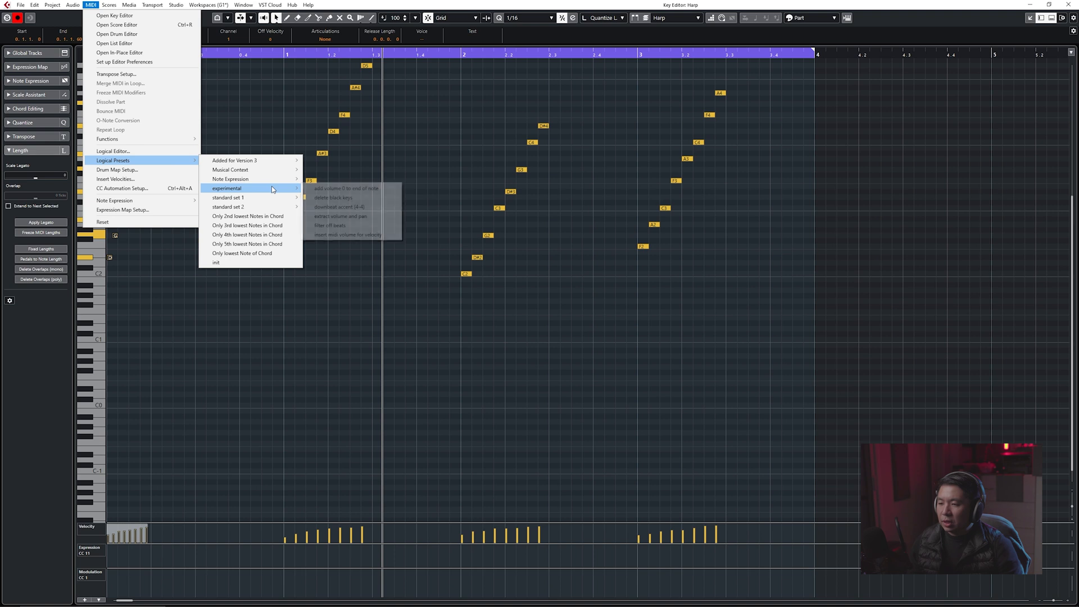
{"action": "mouse_move", "coordinate": [251, 169]}
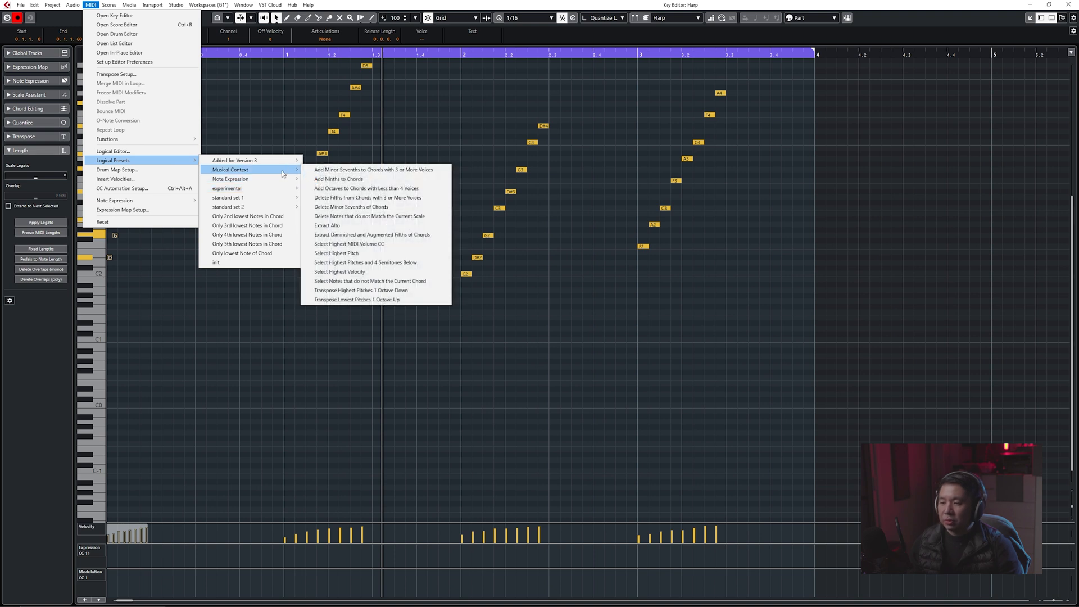
{"action": "mouse_move", "coordinate": [227, 198]}
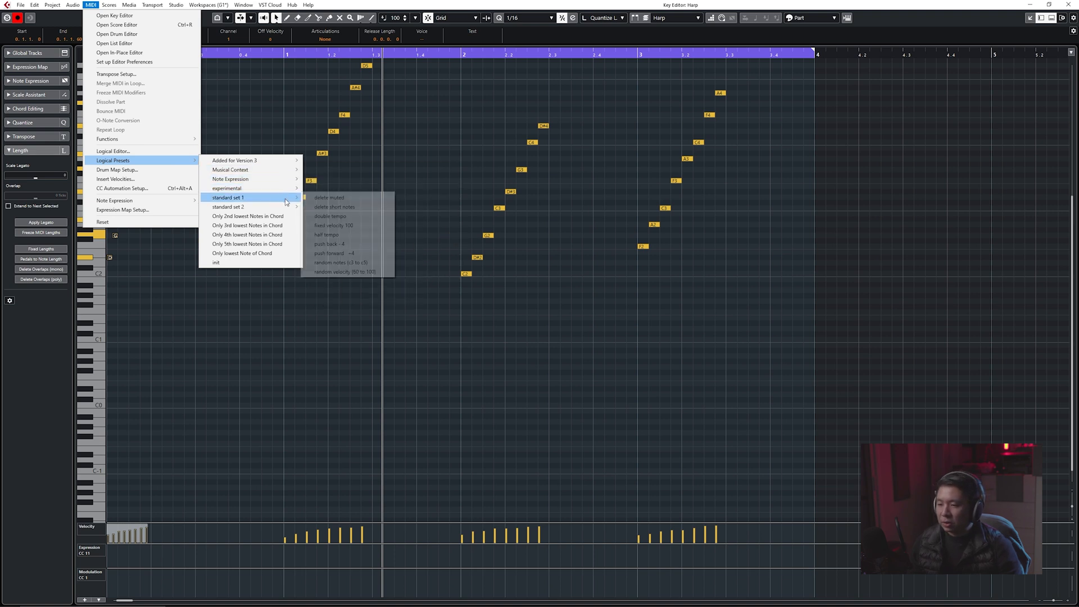
{"action": "mouse_move", "coordinate": [339, 235]}
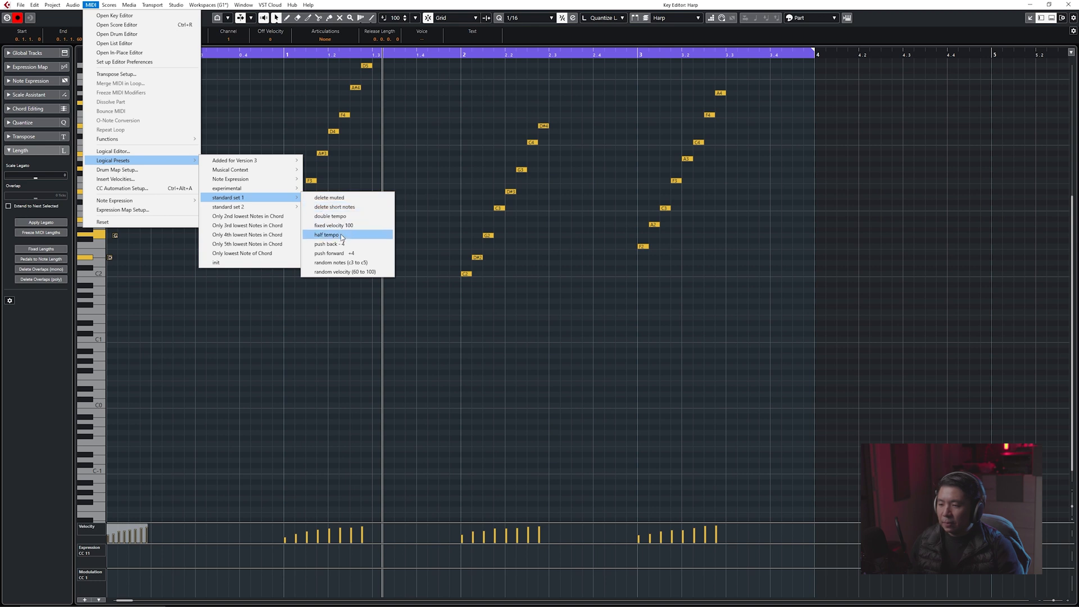
{"action": "left_click", "coordinate": [327, 235]}
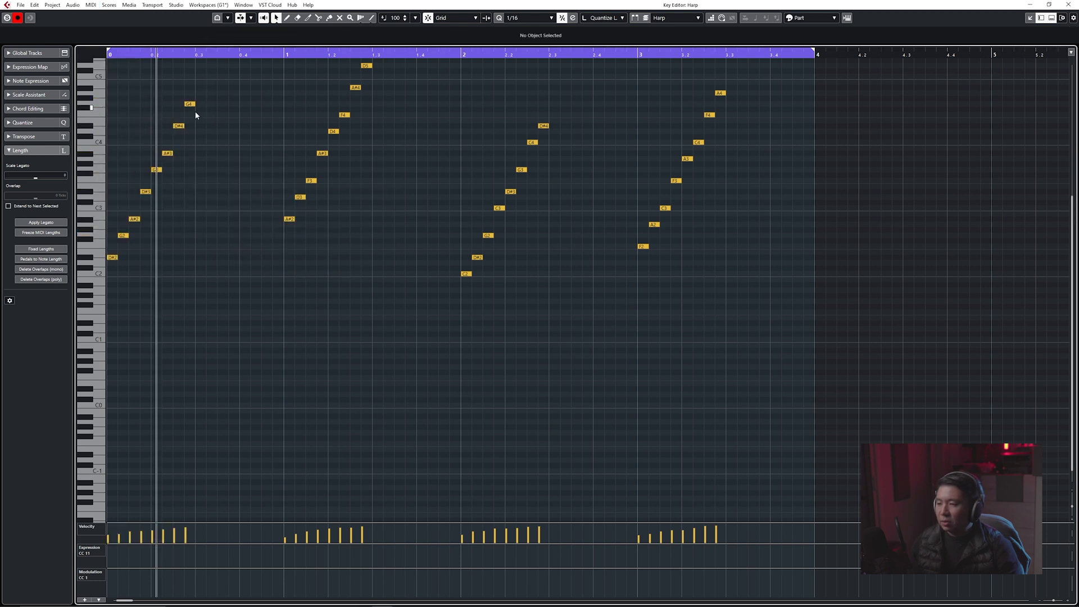
{"action": "mouse_move", "coordinate": [213, 176]}
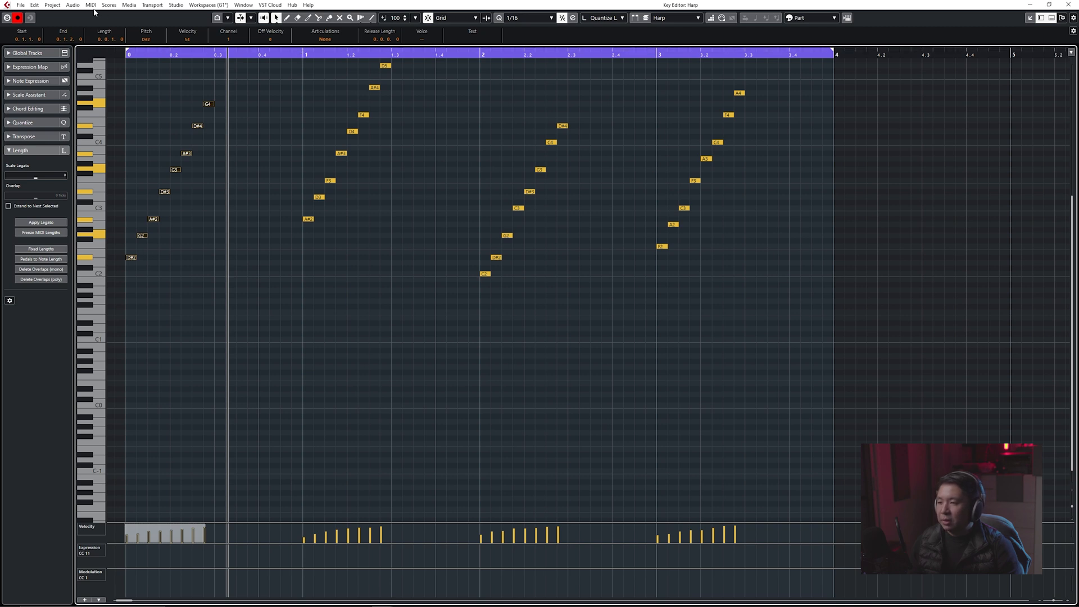
{"action": "left_click", "coordinate": [90, 5]}
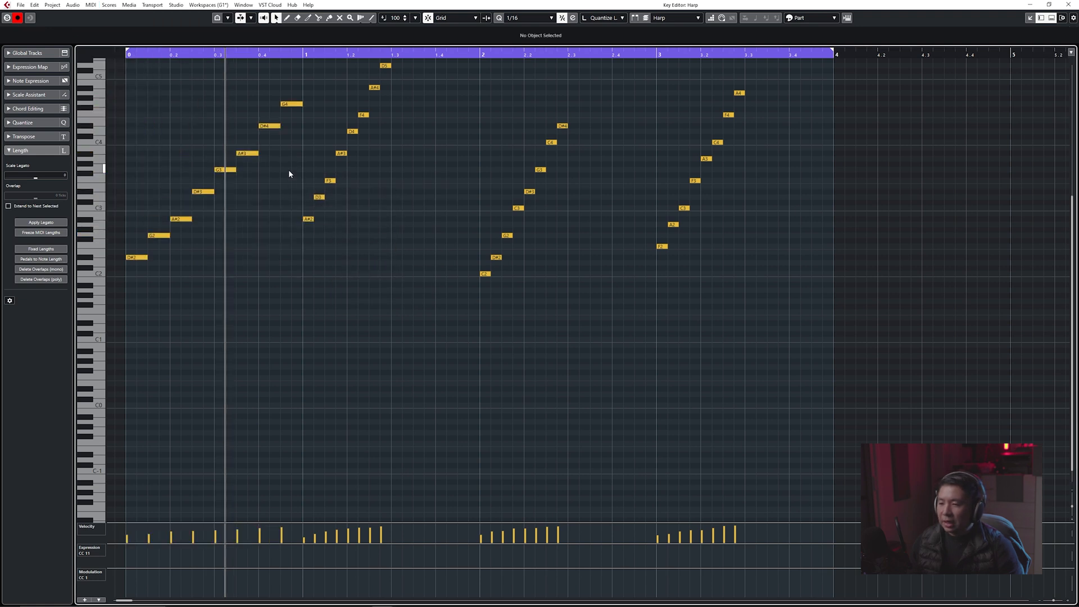
- Find the half tempo entry in Key Commands by searching 'half'
{"action": "left_click", "coordinate": [90, 5]}
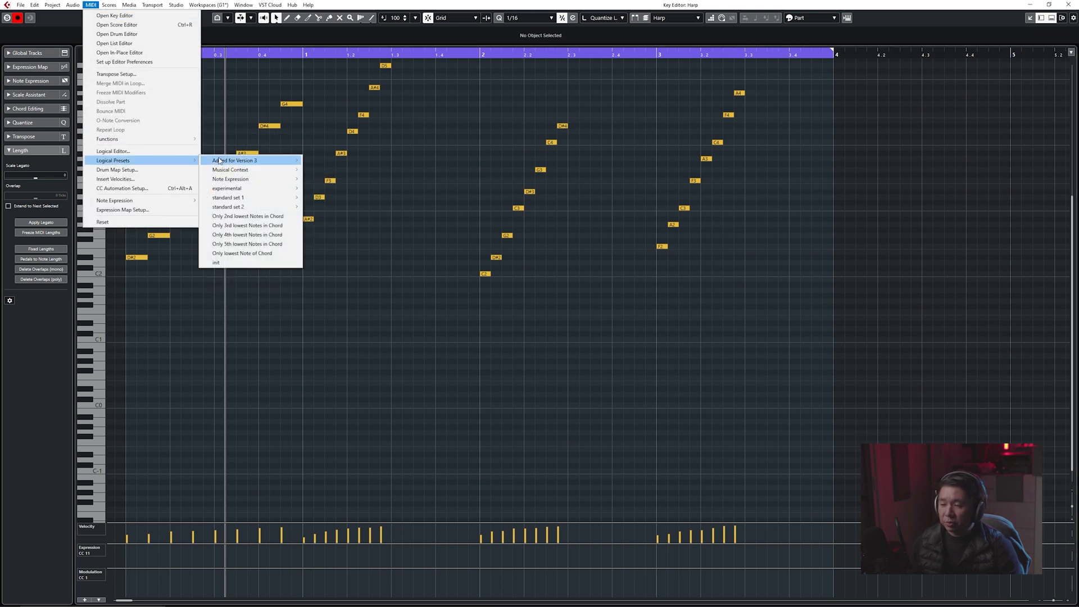
{"action": "mouse_move", "coordinate": [227, 197]}
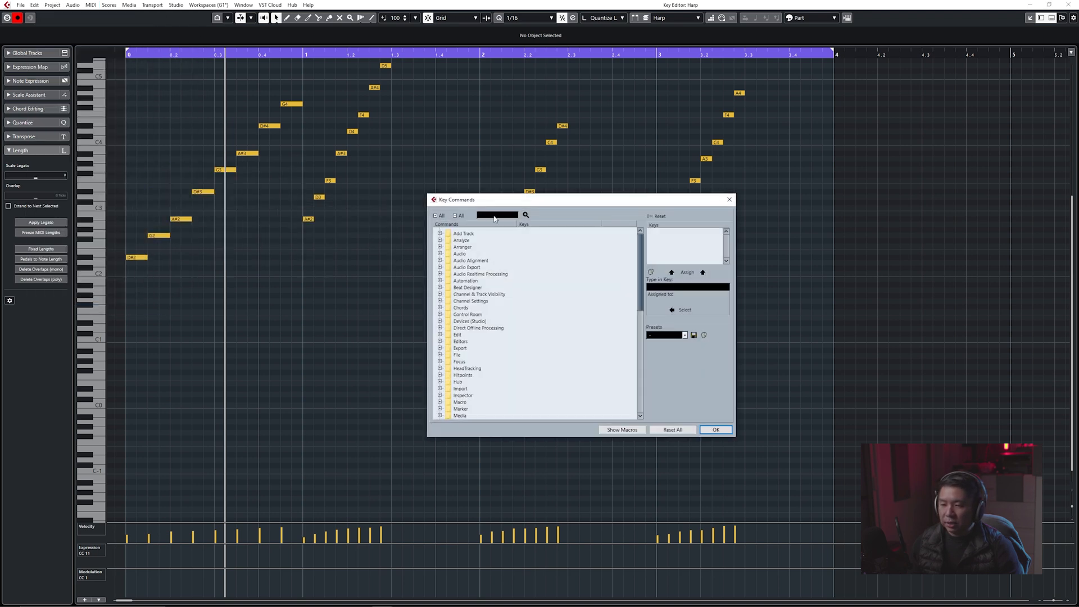
{"action": "type", "text": "half temp"}
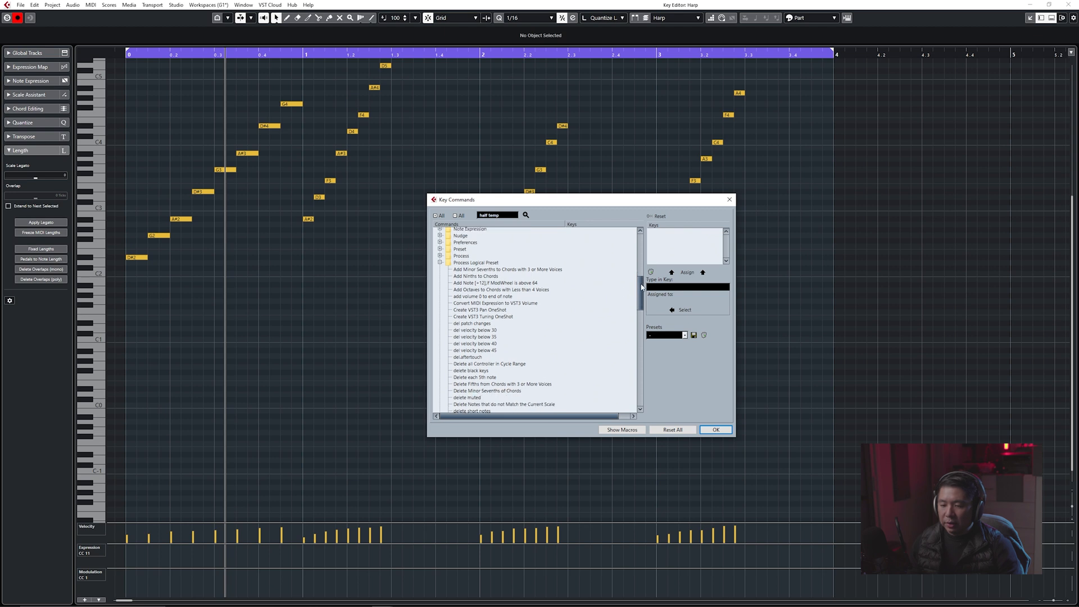
{"action": "scroll", "scroll_direction": "down", "scroll_amount": 3}
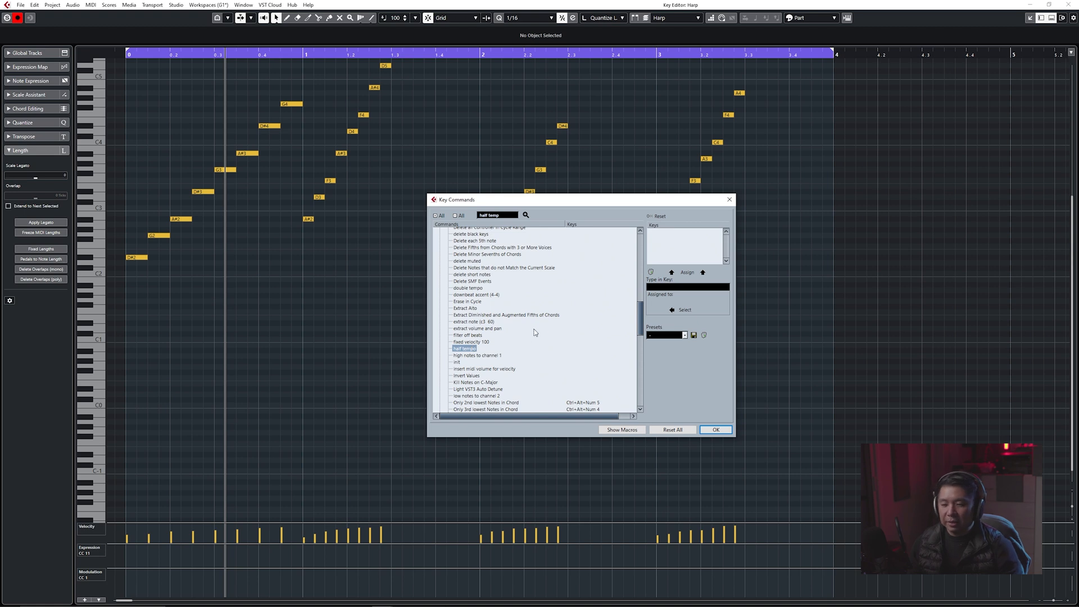
{"action": "mouse_move", "coordinate": [504, 348]}
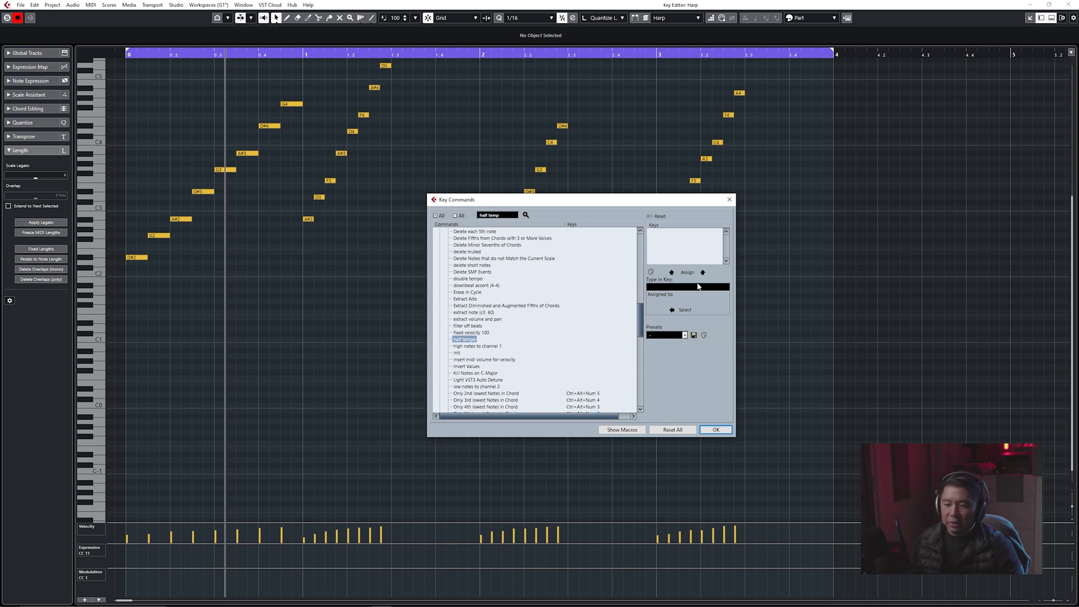
- Assign Ctrl+Alt+Num 1 as the shortcut for the half tempo preset
{"action": "left_click", "coordinate": [688, 287]}
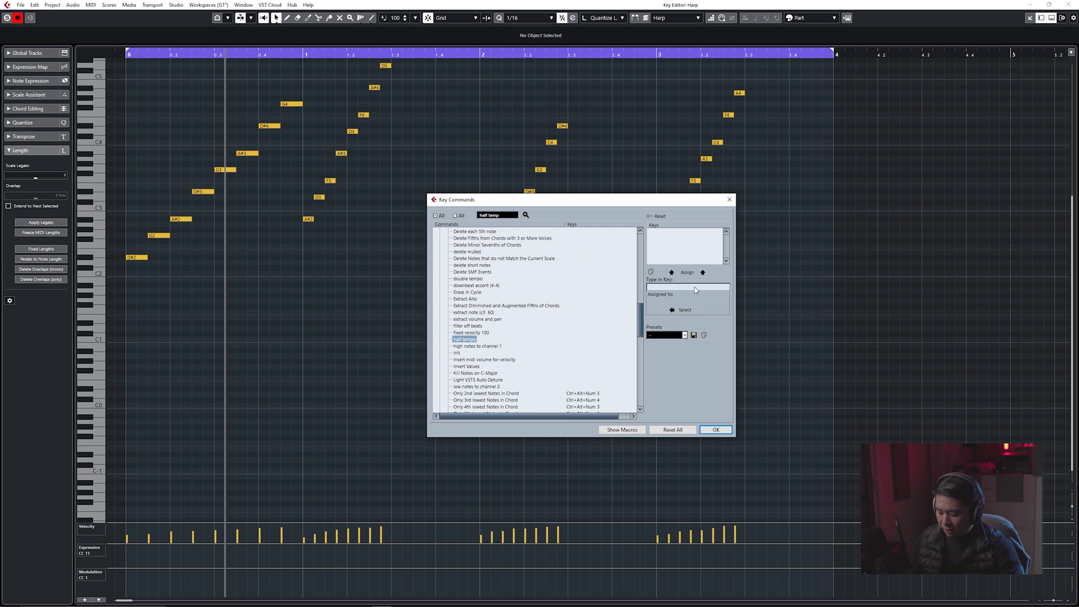
{"action": "type", "text": "Ctrl+Alt+Num 1"}
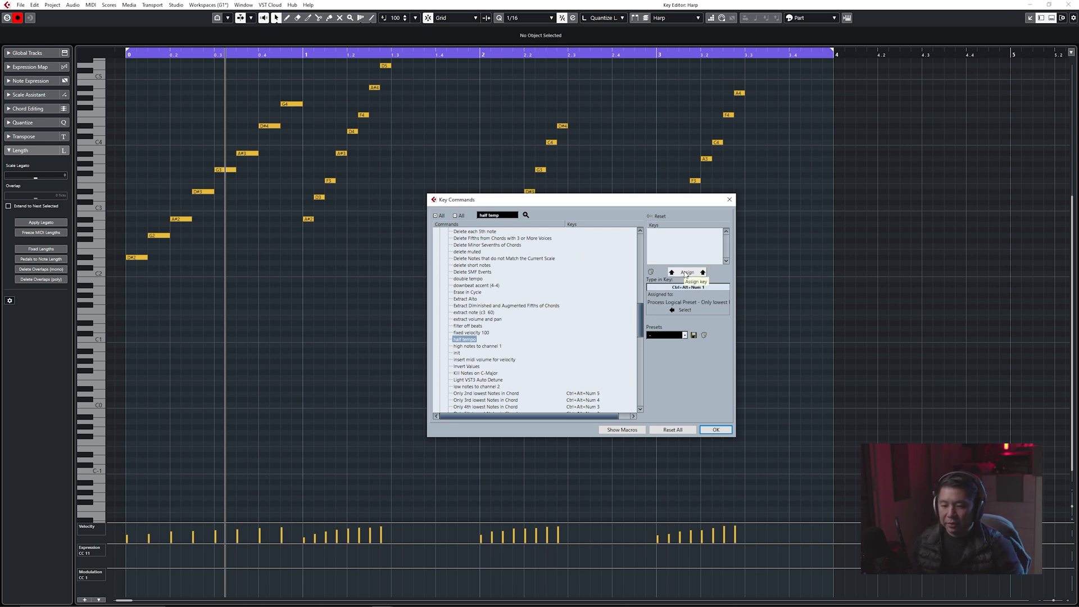
{"action": "left_click", "coordinate": [715, 429]}
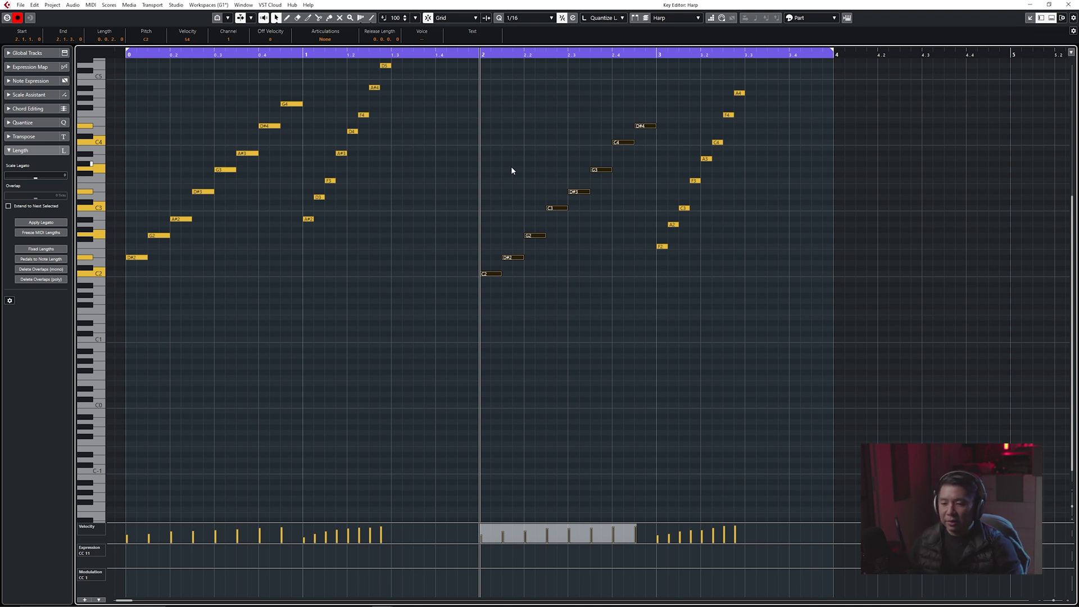
- Bring up the MIDI functions for the second glissando
{"action": "left_click", "coordinate": [90, 5]}
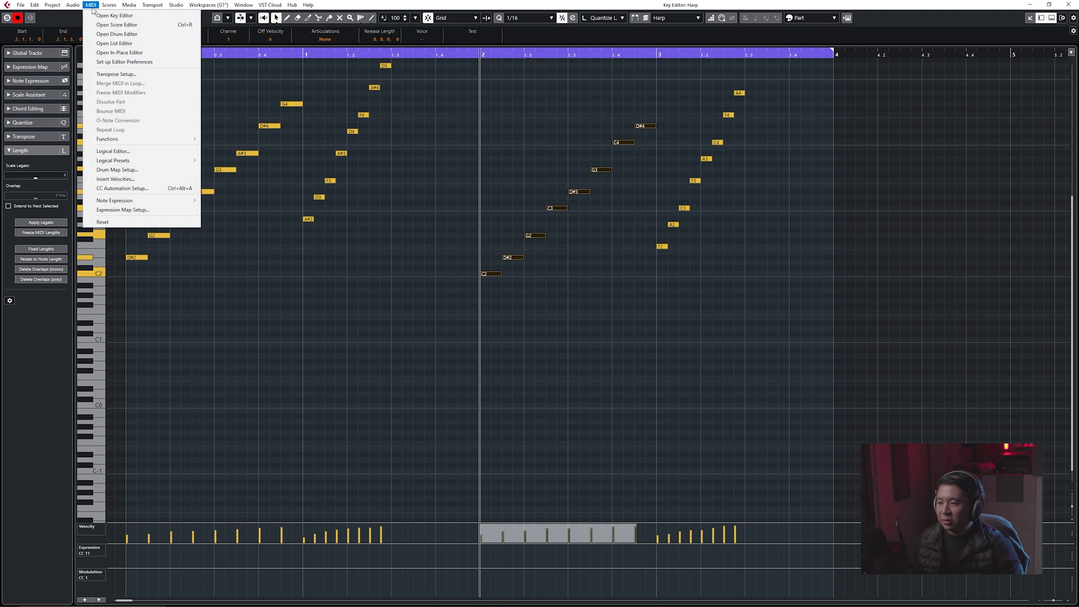
{"action": "mouse_move", "coordinate": [112, 161]}
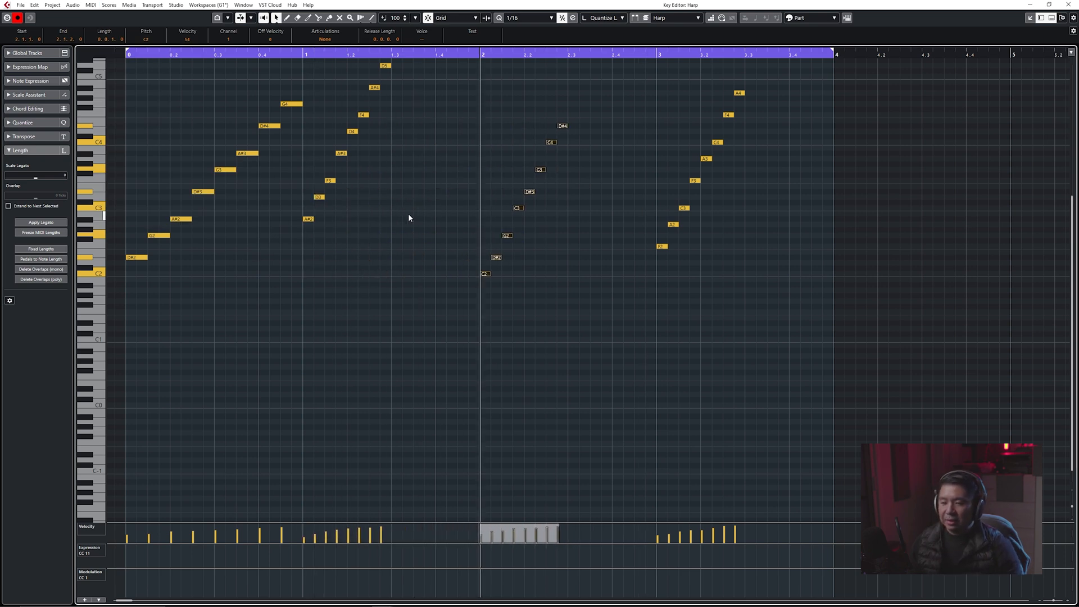
{"action": "mouse_move", "coordinate": [514, 163]}
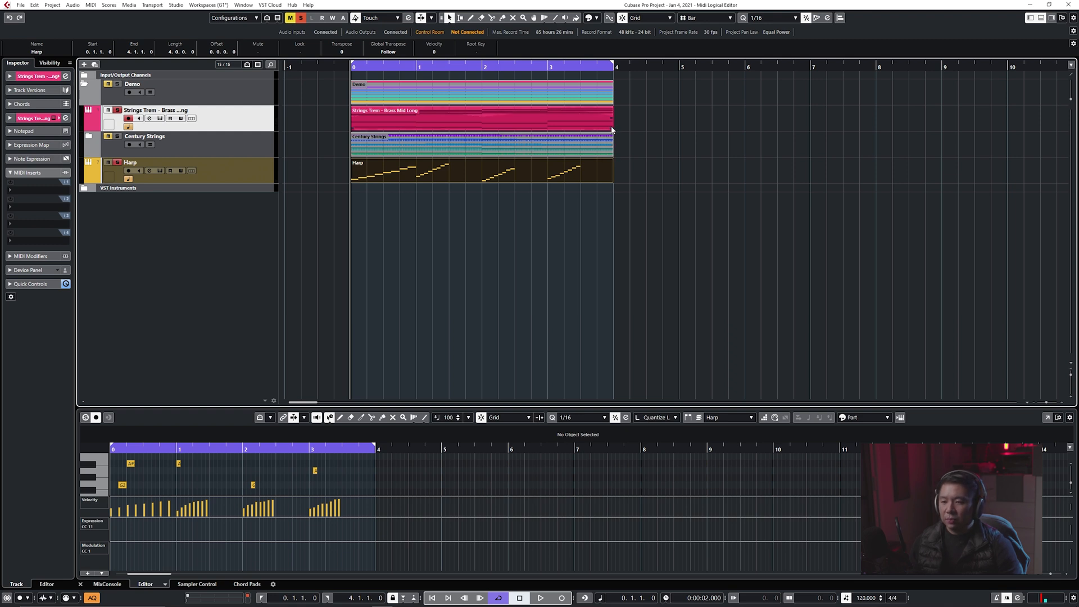
- Select the Harp part and apply the double tempo logical preset to it
{"action": "left_click", "coordinate": [447, 17]}
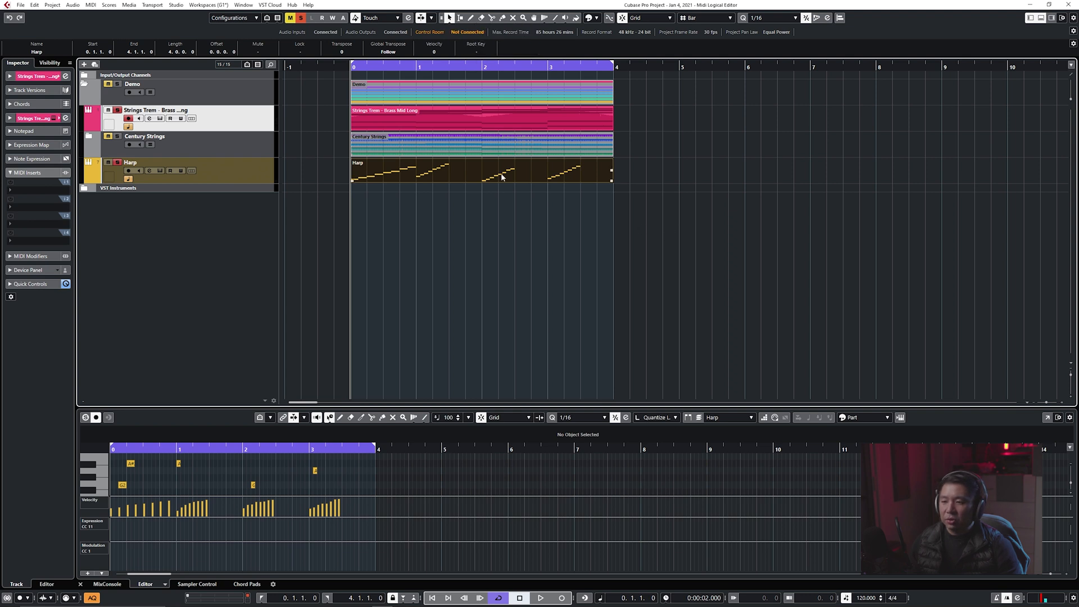
{"action": "left_click", "coordinate": [89, 4]}
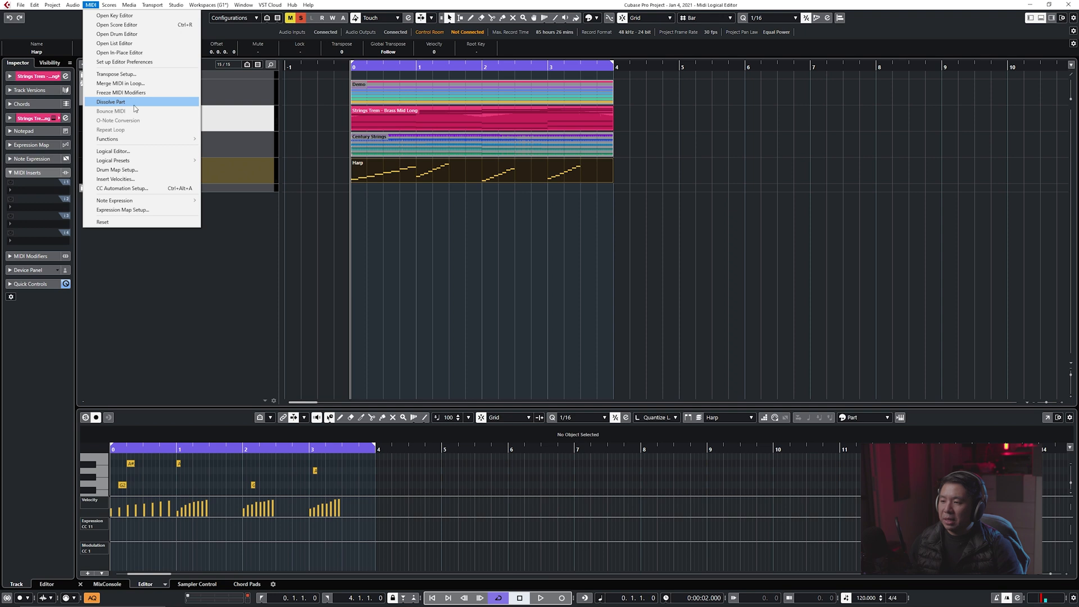
{"action": "mouse_move", "coordinate": [113, 161]}
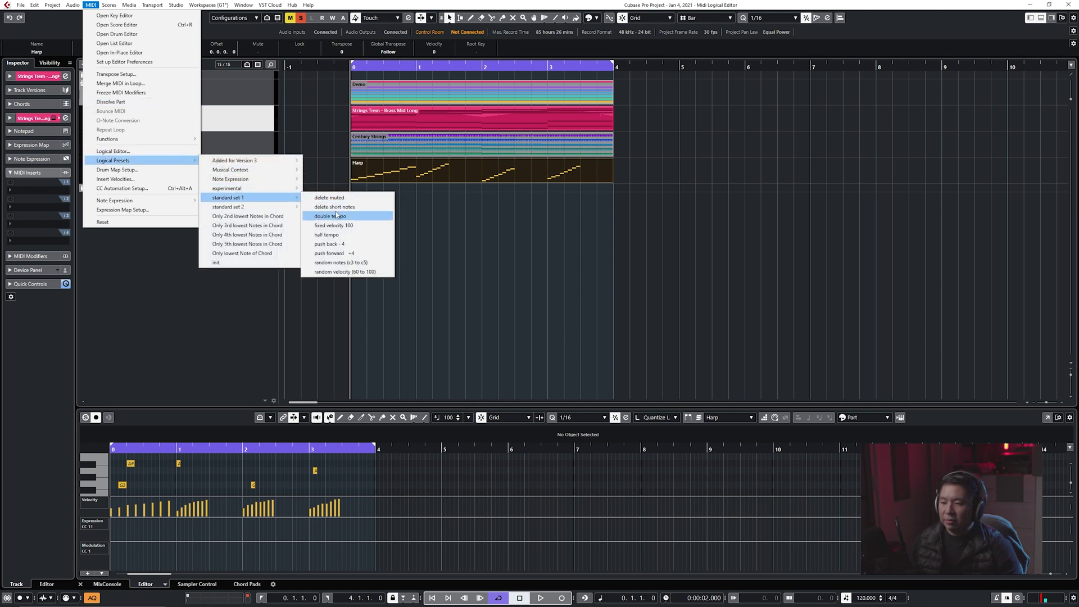
{"action": "left_click", "coordinate": [330, 215]}
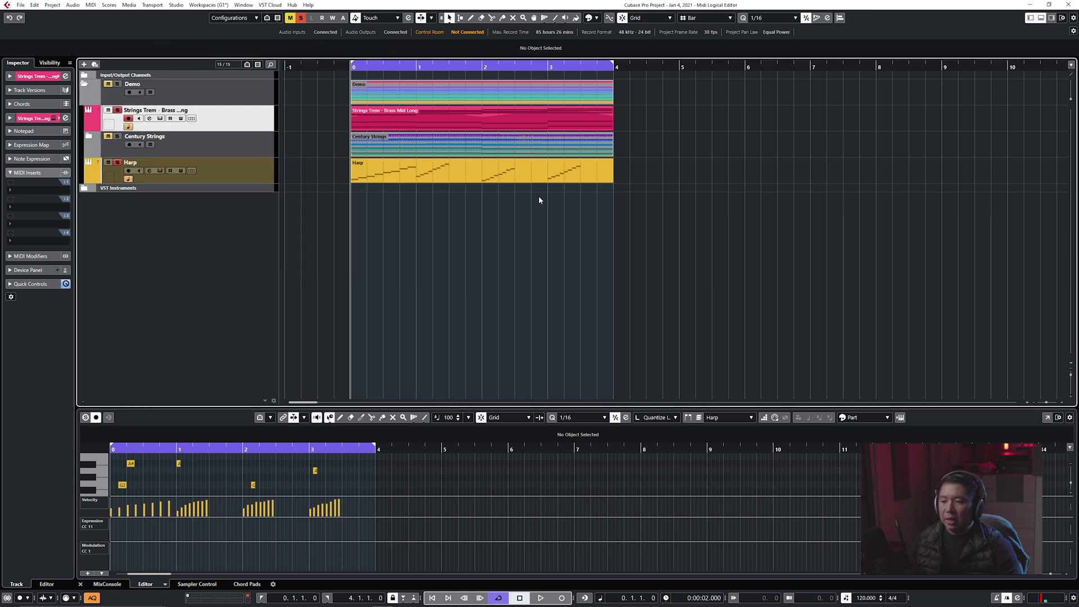